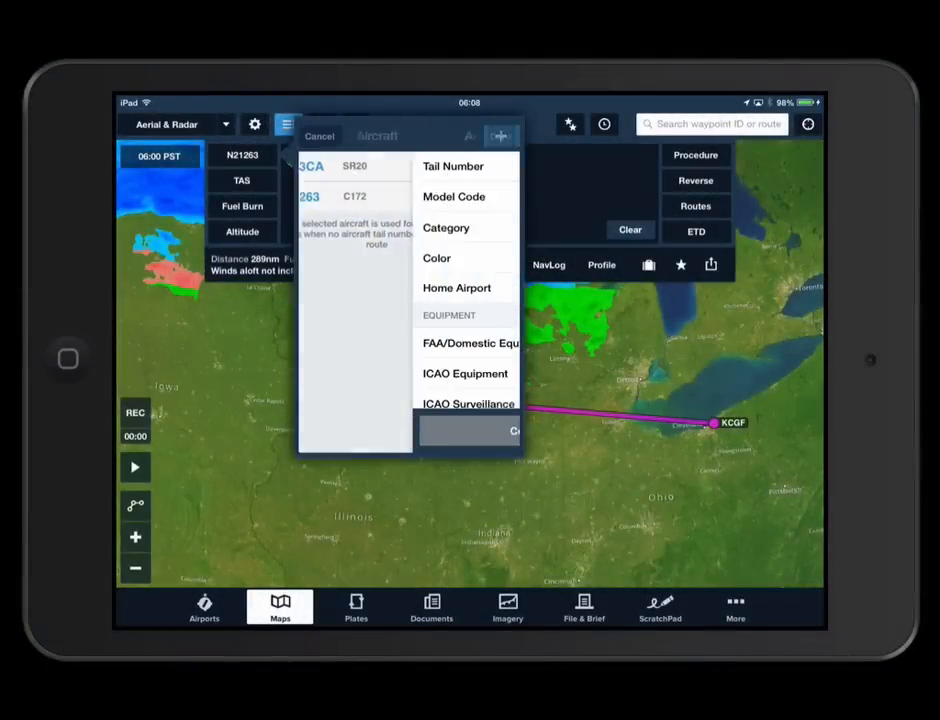
Set aircraft N21263's Cruise True Airspeed to 120 knots and save the profile.
{"action": "scroll", "scroll_direction": "down", "scroll_amount": 3}
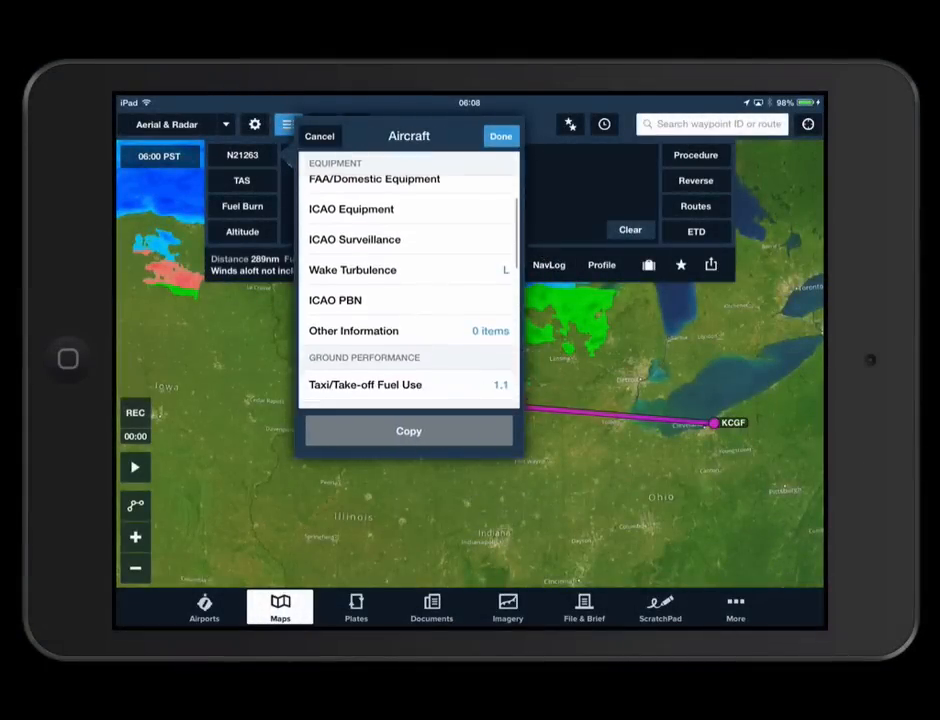
{"action": "scroll", "scroll_direction": "down", "scroll_amount": 3}
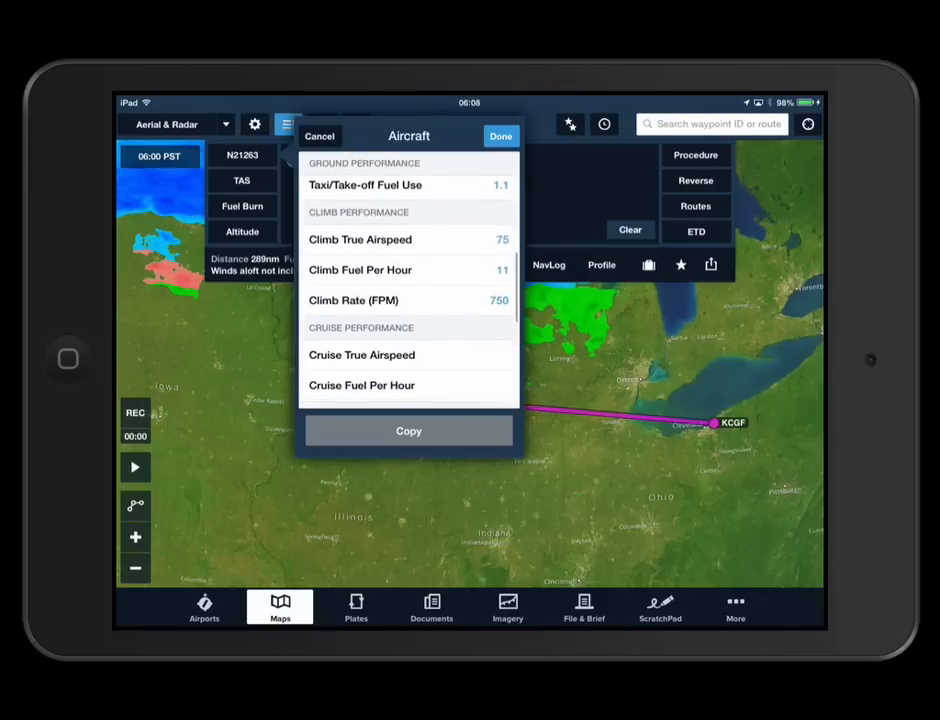
{"action": "left_click", "coordinate": [500, 136]}
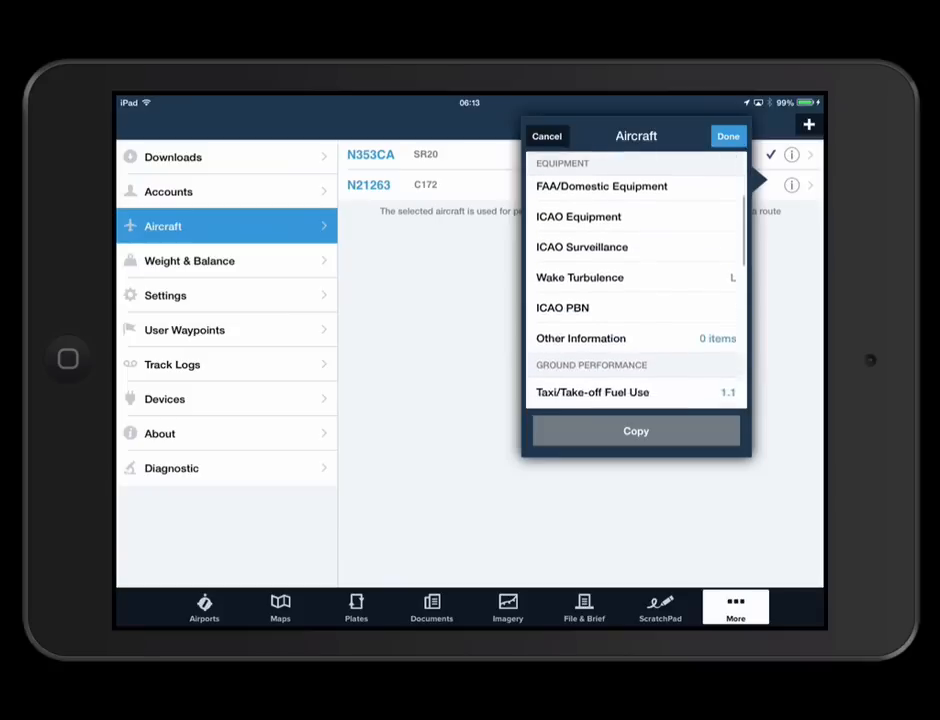
{"action": "scroll", "scroll_direction": "down", "scroll_amount": 3}
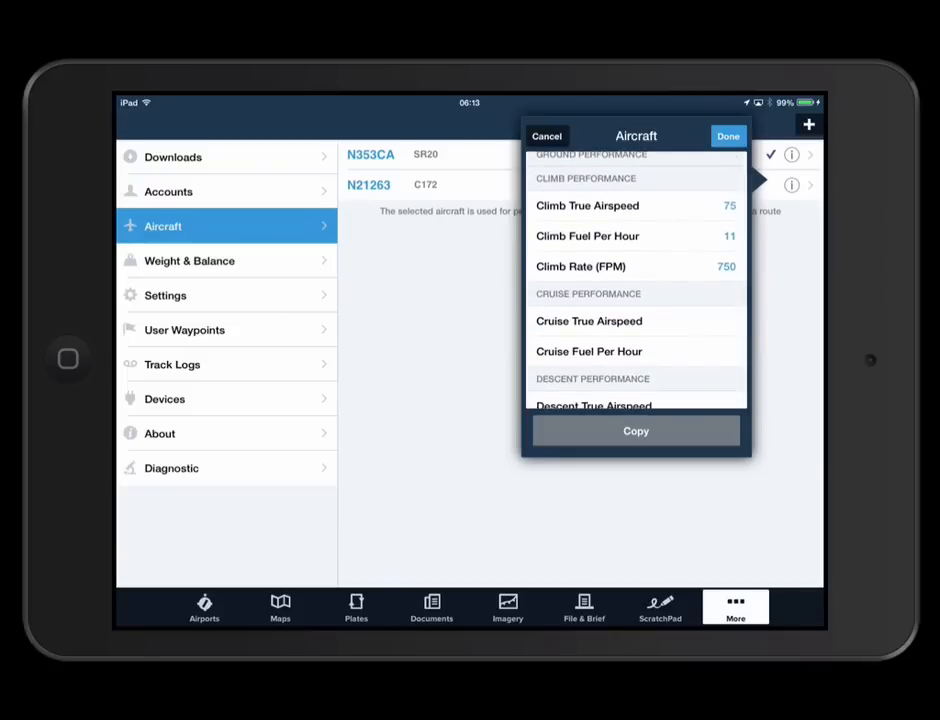
{"action": "scroll", "scroll_direction": "down", "scroll_amount": 3}
{"action": "type", "text": "120"}
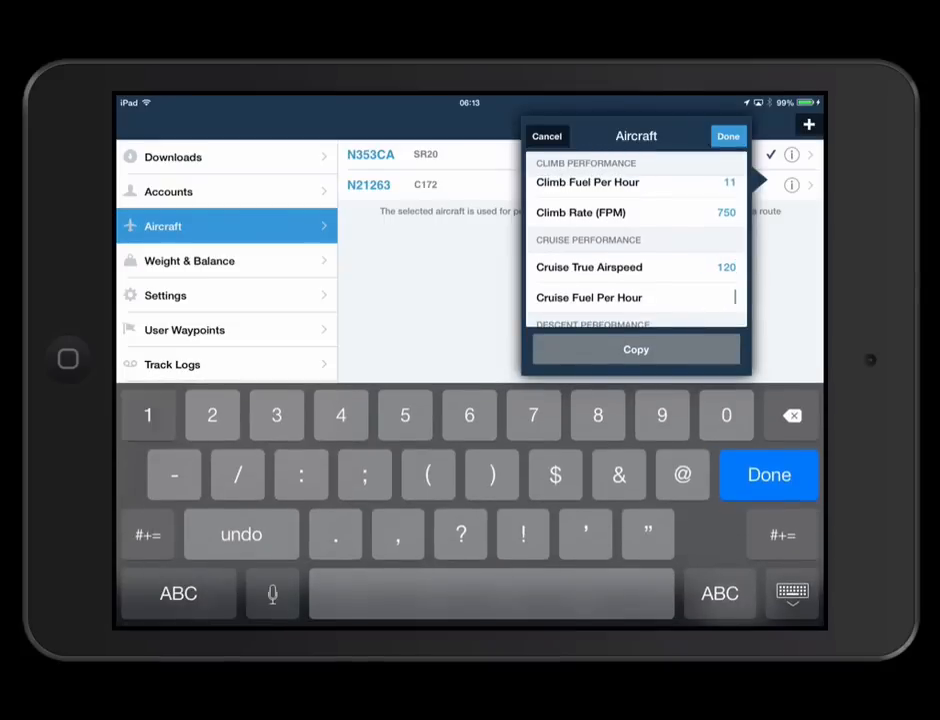
{"action": "left_click", "coordinate": [728, 136]}
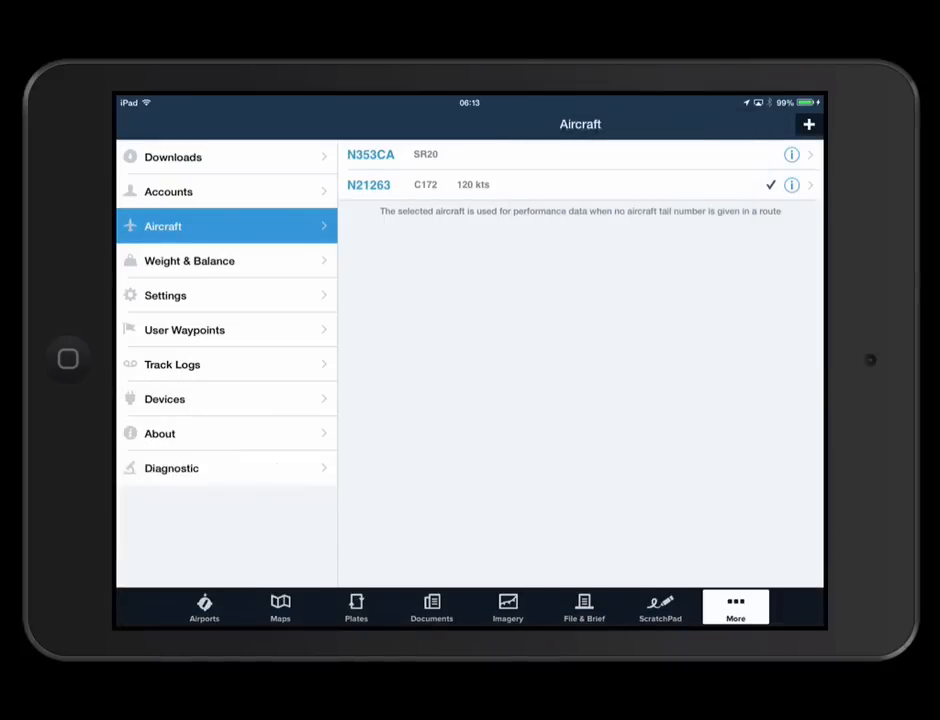
{"action": "left_click", "coordinate": [280, 608]}
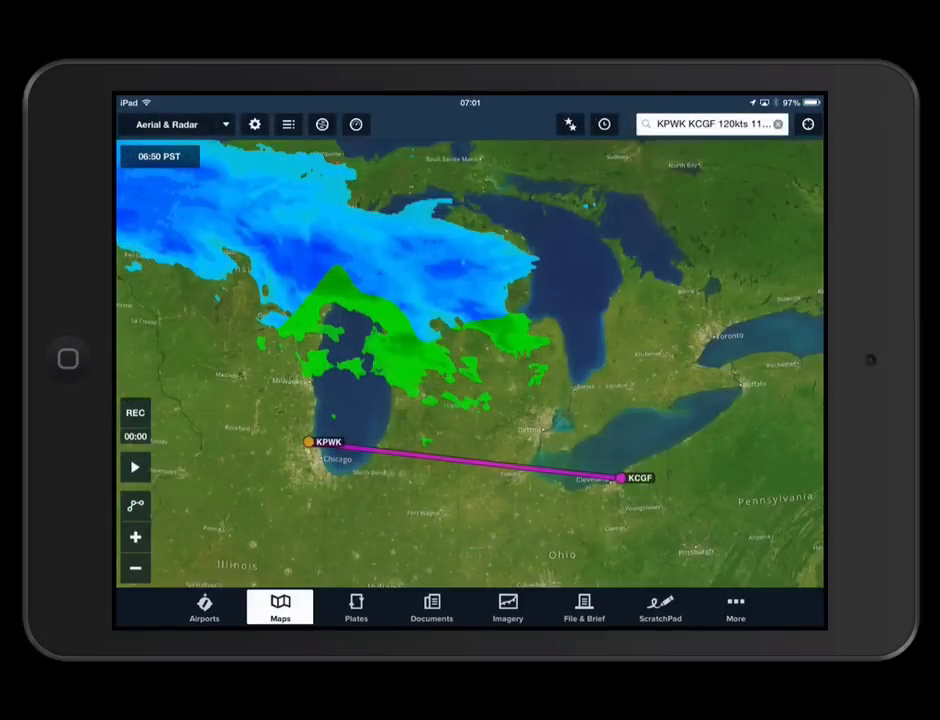
{"action": "left_click", "coordinate": [288, 124]}
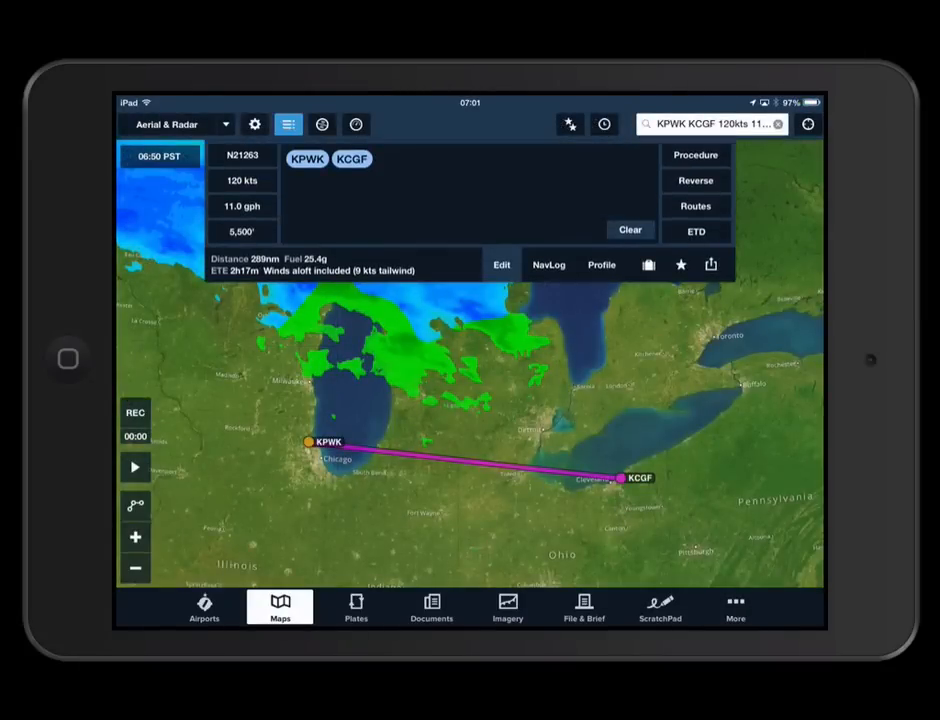
{"action": "left_click", "coordinate": [242, 154]}
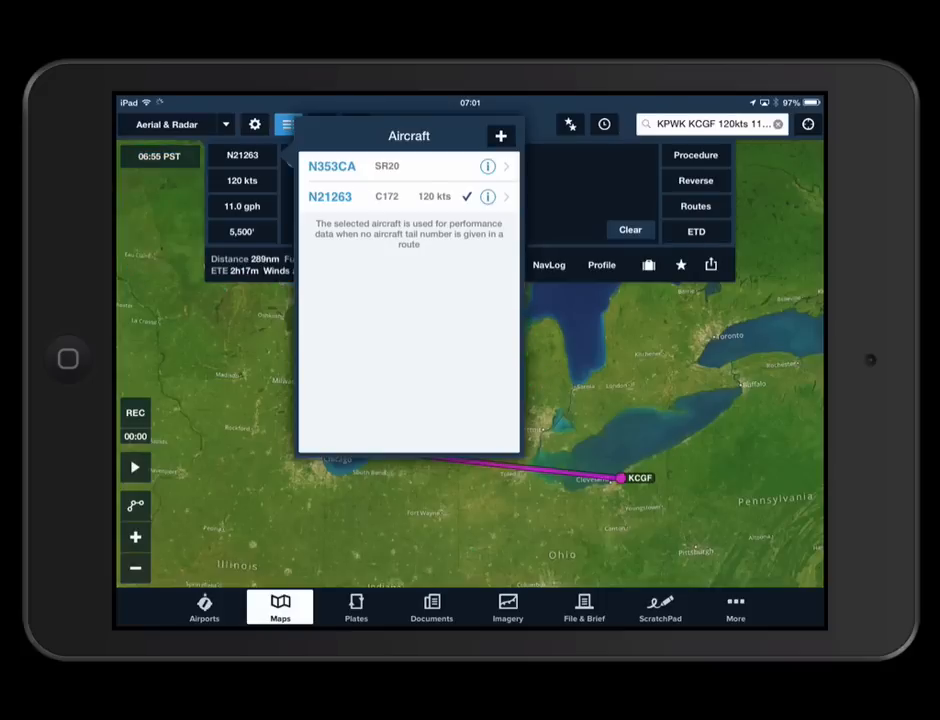
{"action": "left_click", "coordinate": [488, 196]}
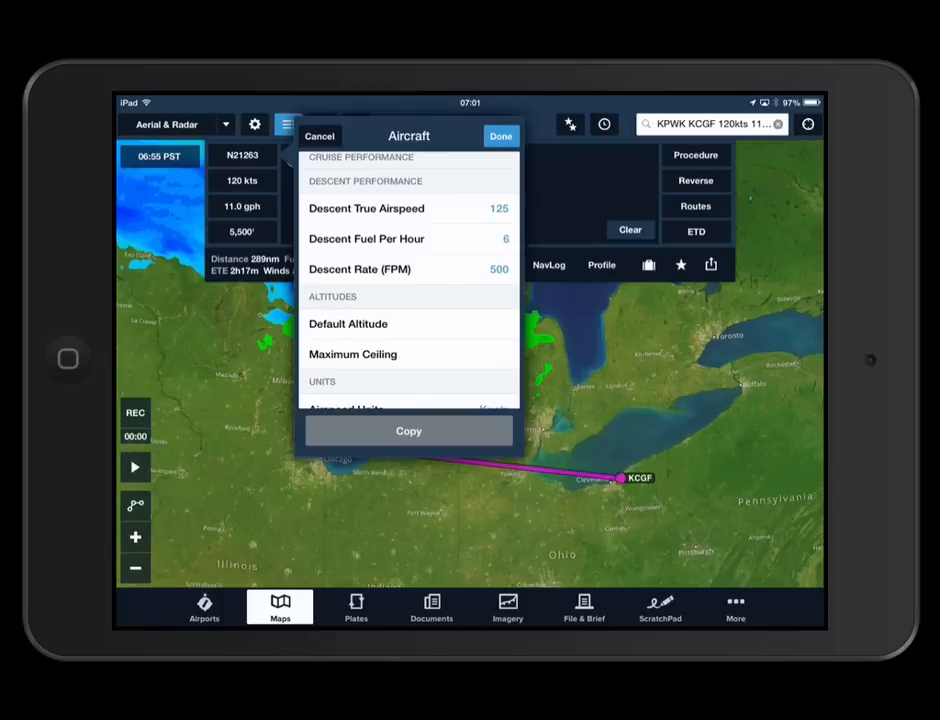
{"action": "left_click", "coordinate": [500, 136]}
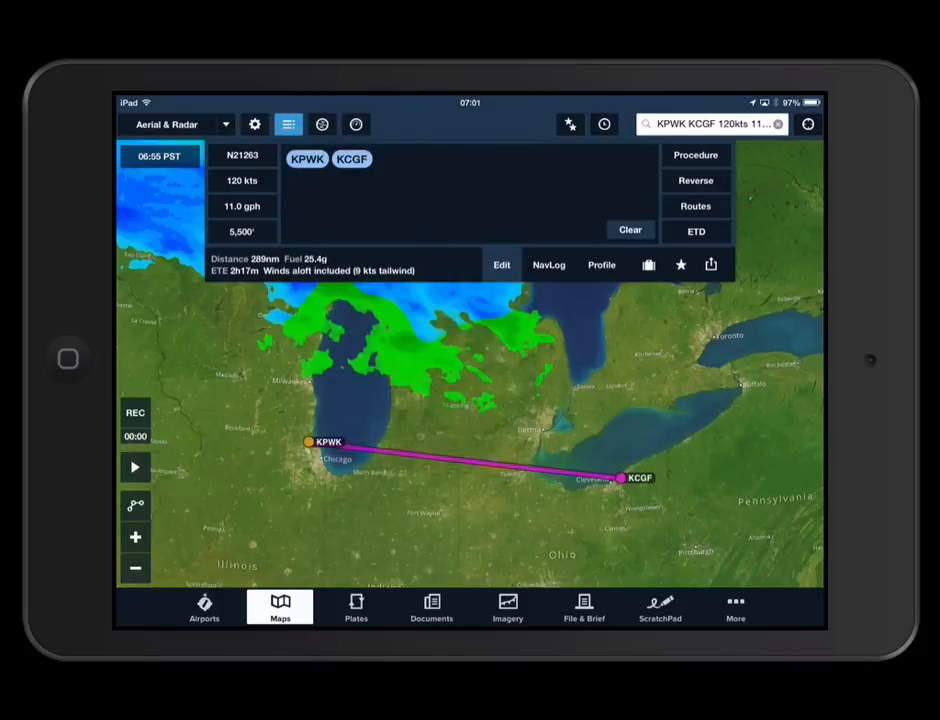
{"action": "left_click", "coordinate": [242, 232]}
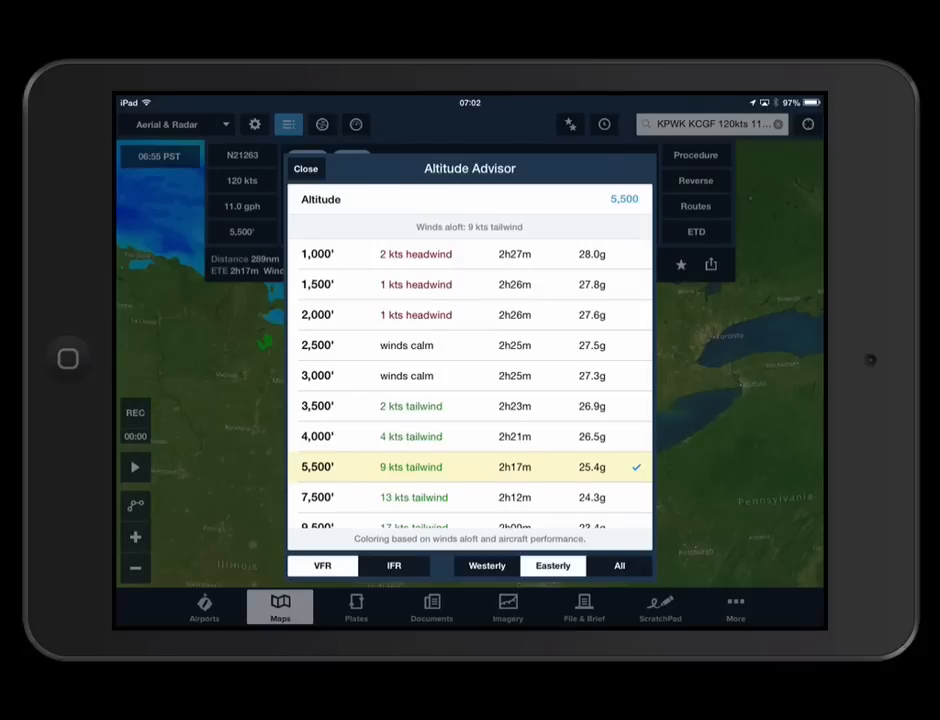
{"action": "scroll", "scroll_direction": "down", "scroll_amount": 3}
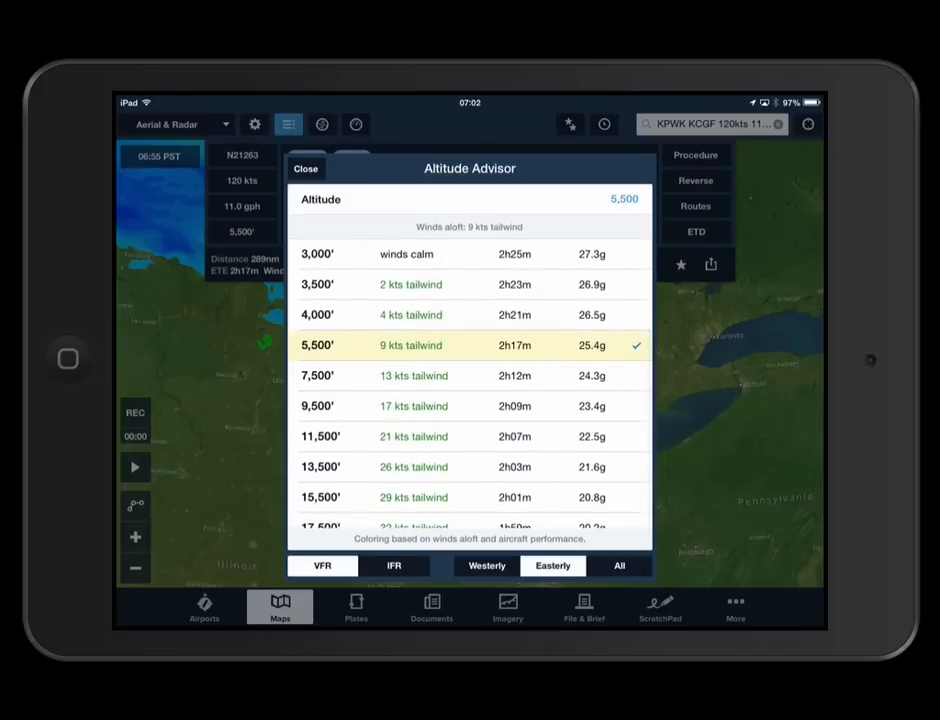
{"action": "scroll", "scroll_direction": "down", "scroll_amount": 3}
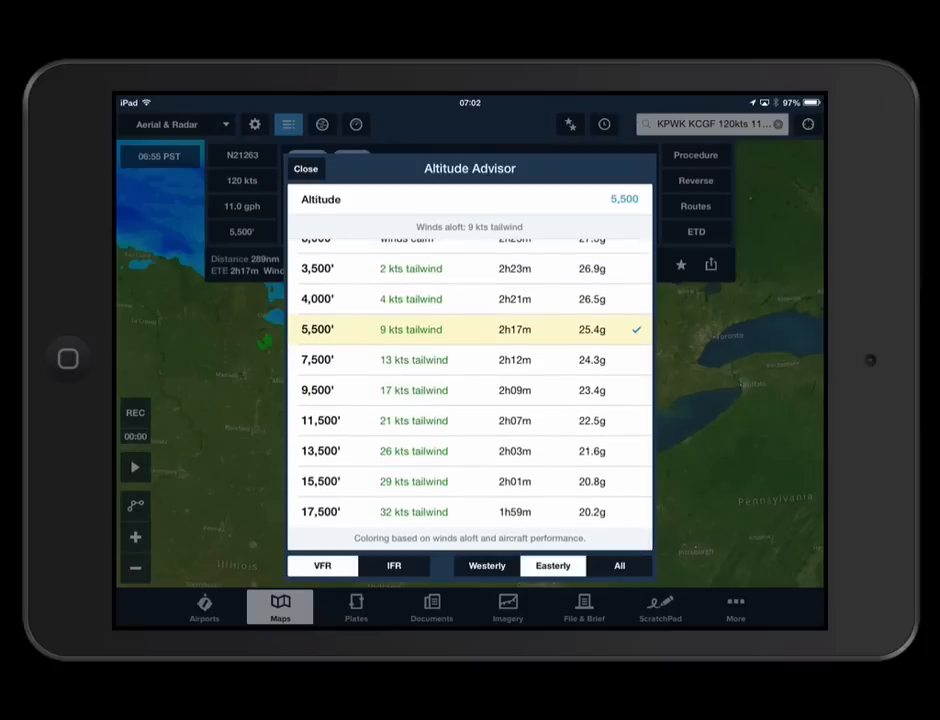
{"action": "scroll", "scroll_direction": "down", "scroll_amount": 3}
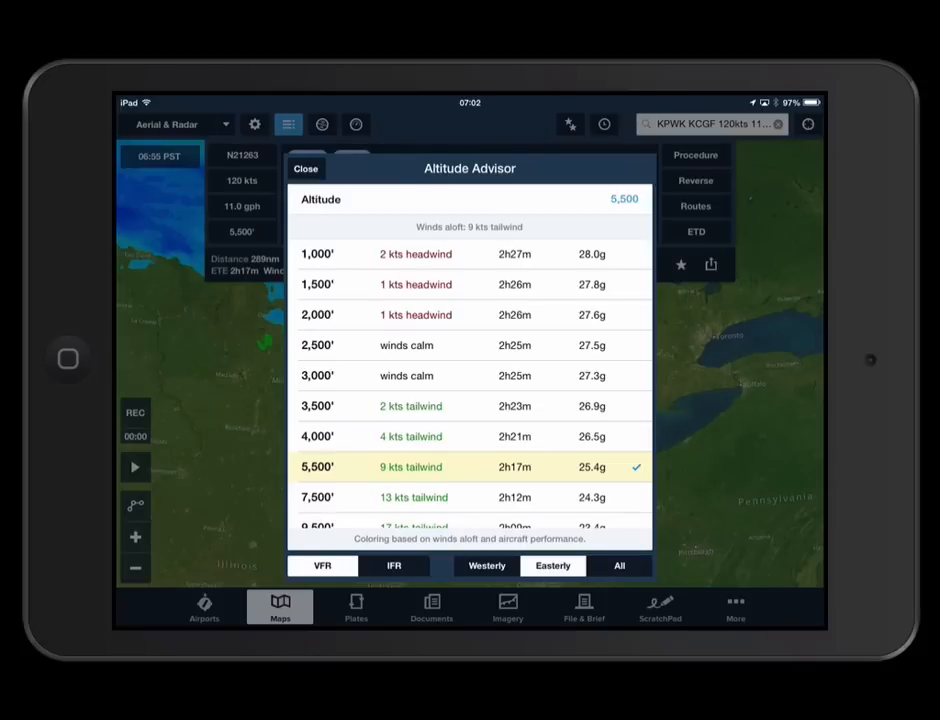
{"action": "left_click", "coordinate": [306, 168]}
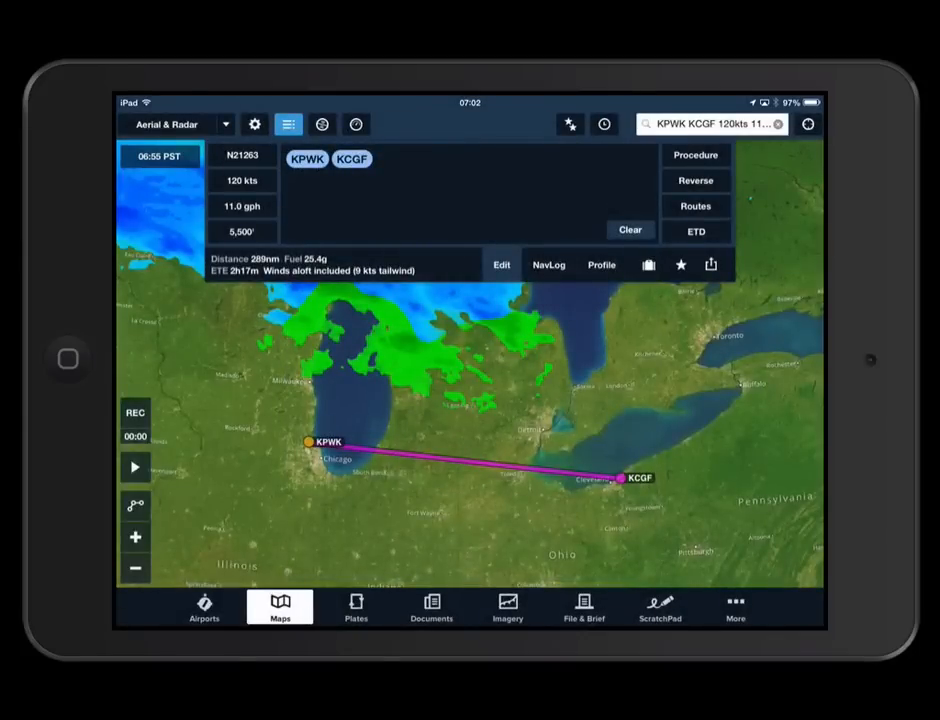
{"action": "left_click", "coordinate": [548, 264]}
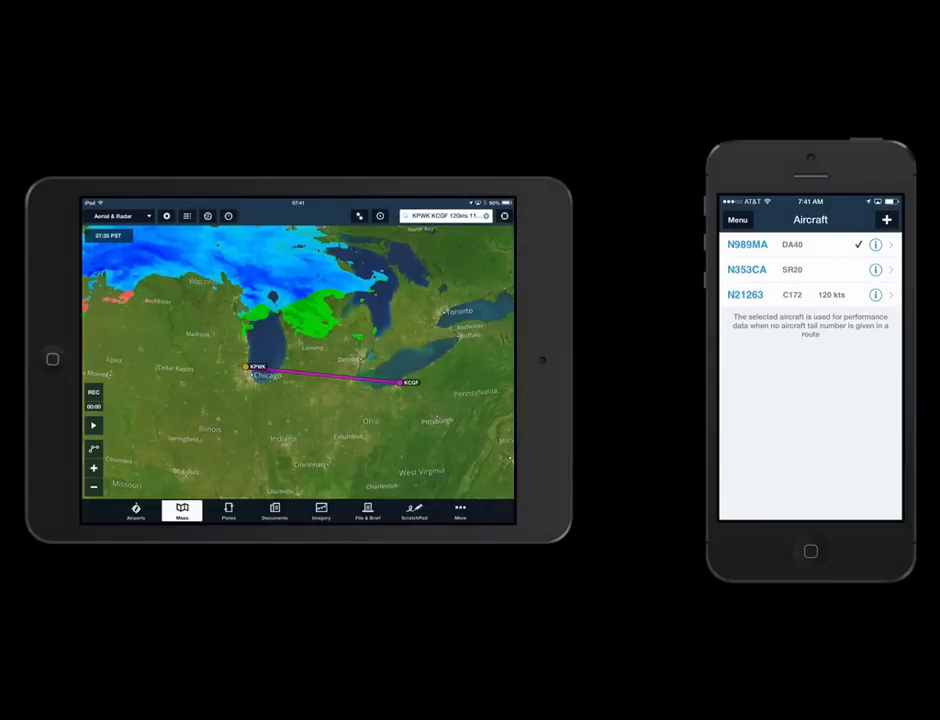
View the synced N889MA aircraft details in the tablet's aircraft list.
{"action": "left_click", "coordinate": [460, 512]}
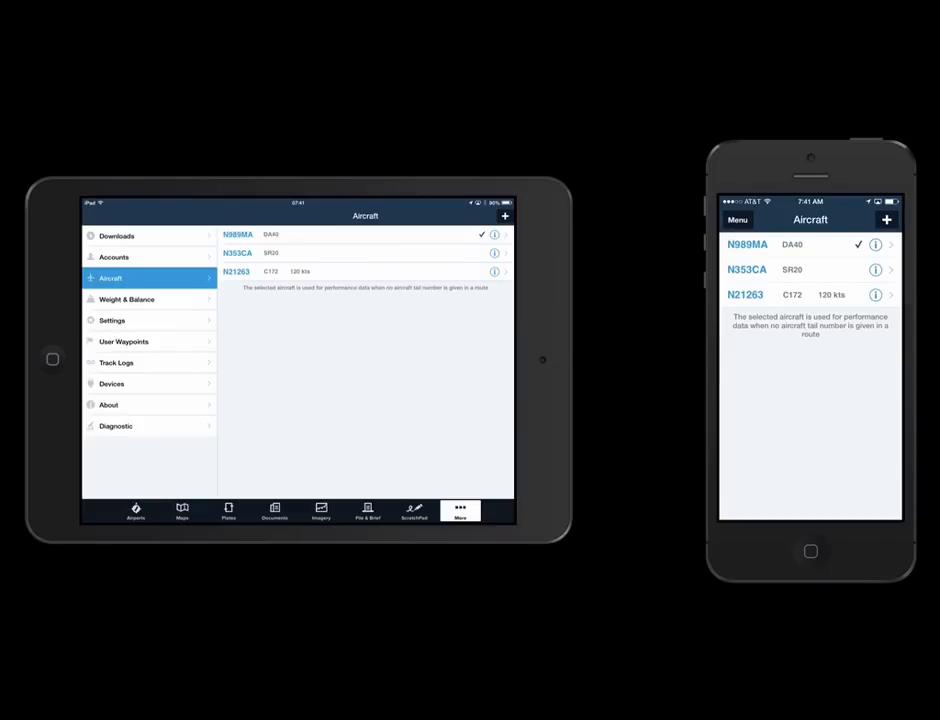
{"action": "left_click", "coordinate": [494, 234]}
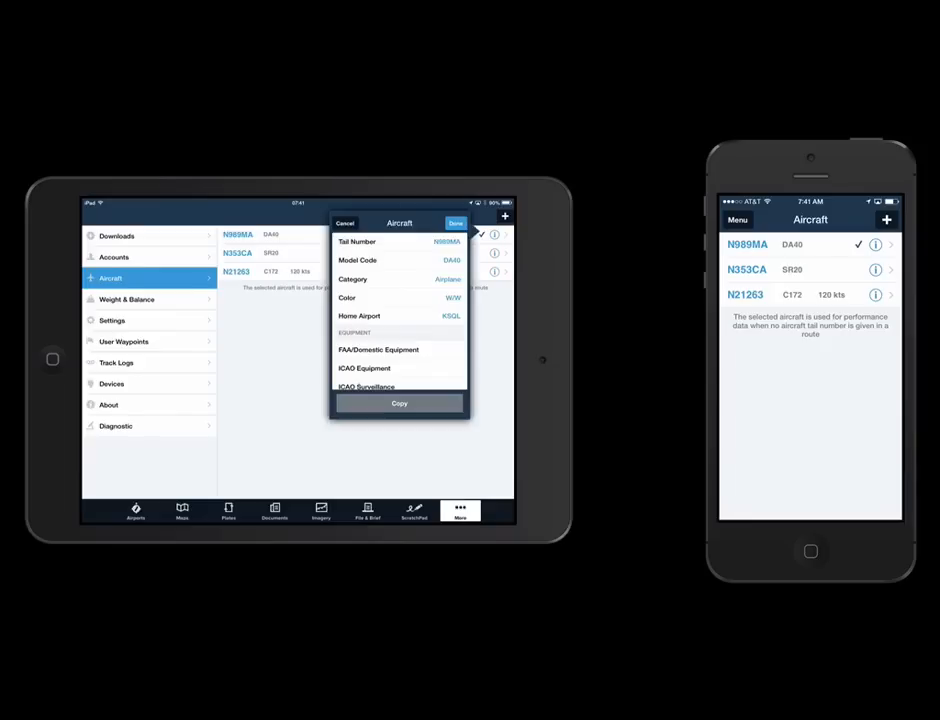
{"action": "scroll", "scroll_direction": "down", "scroll_amount": 3}
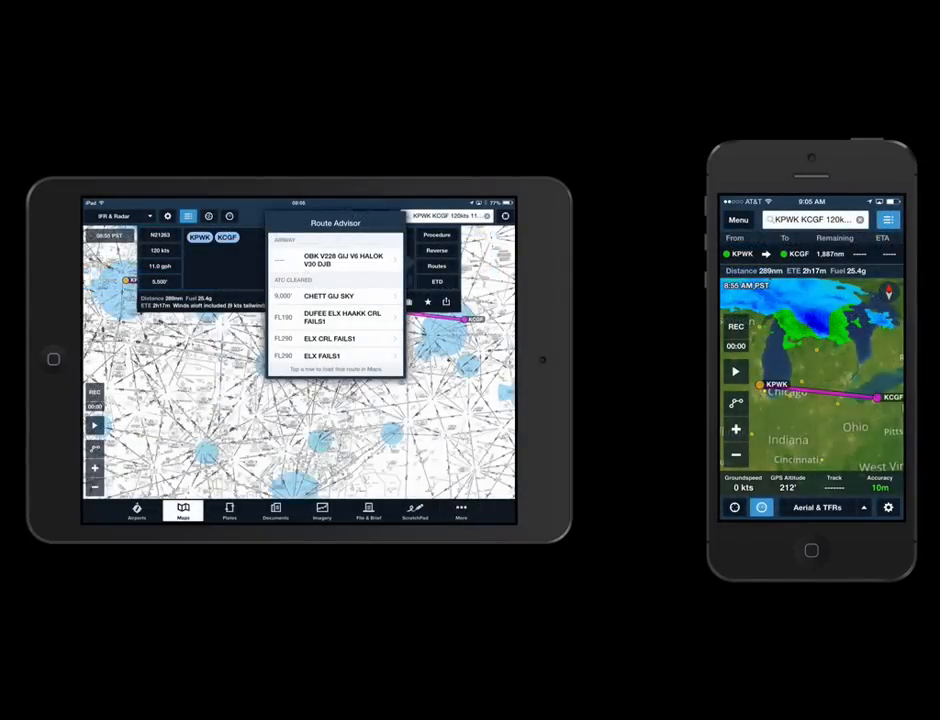
File the KPWK–KCGF flight plan from the phone and dismiss the success message.
{"action": "left_click", "coordinate": [368, 512]}
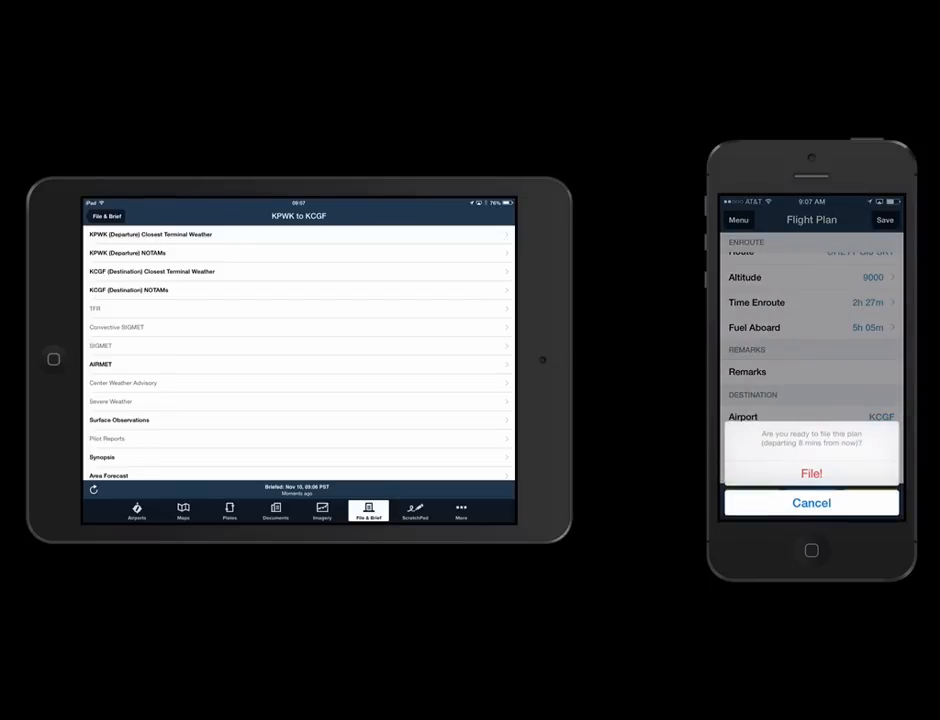
{"action": "left_click", "coordinate": [812, 472]}
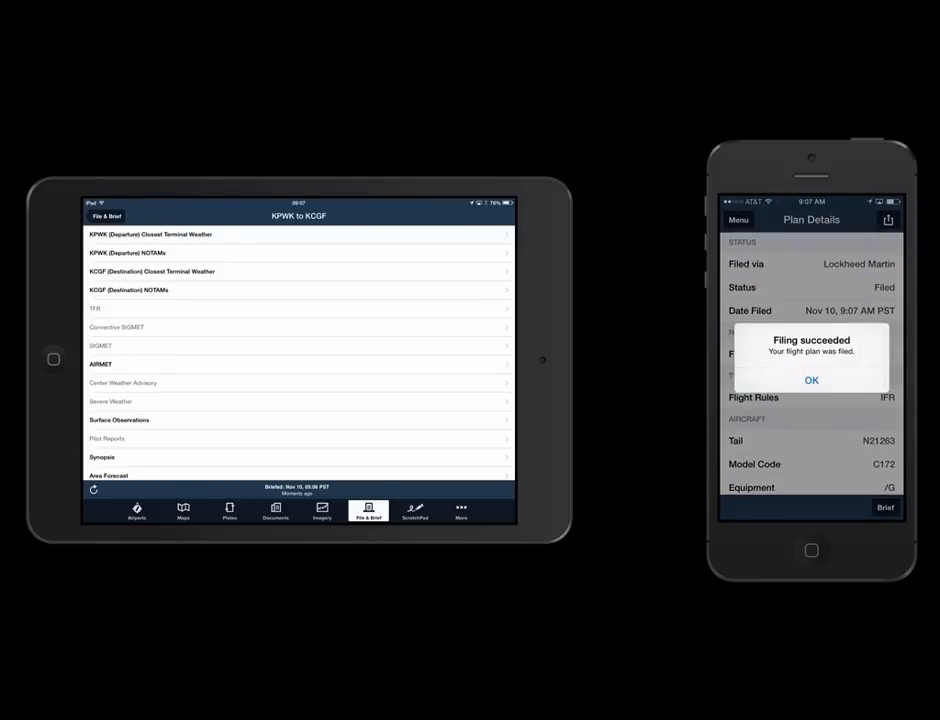
{"action": "left_click", "coordinate": [812, 380]}
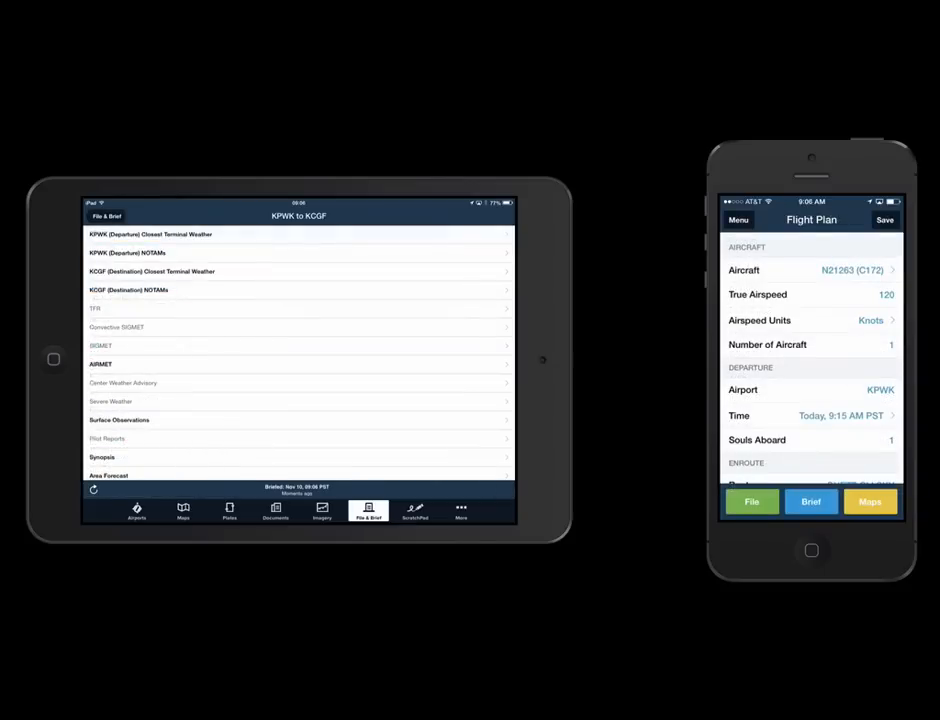
{"action": "left_click", "coordinate": [810, 500]}
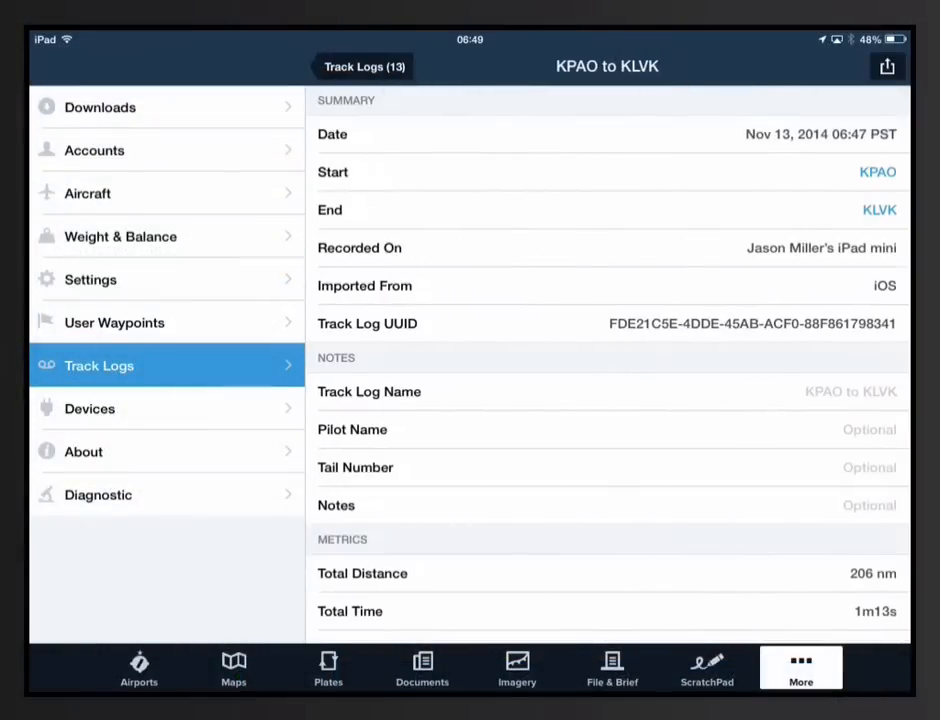
Share the KPAO–KLVK track log via Open In to list compatible apps.
{"action": "left_click", "coordinate": [886, 68]}
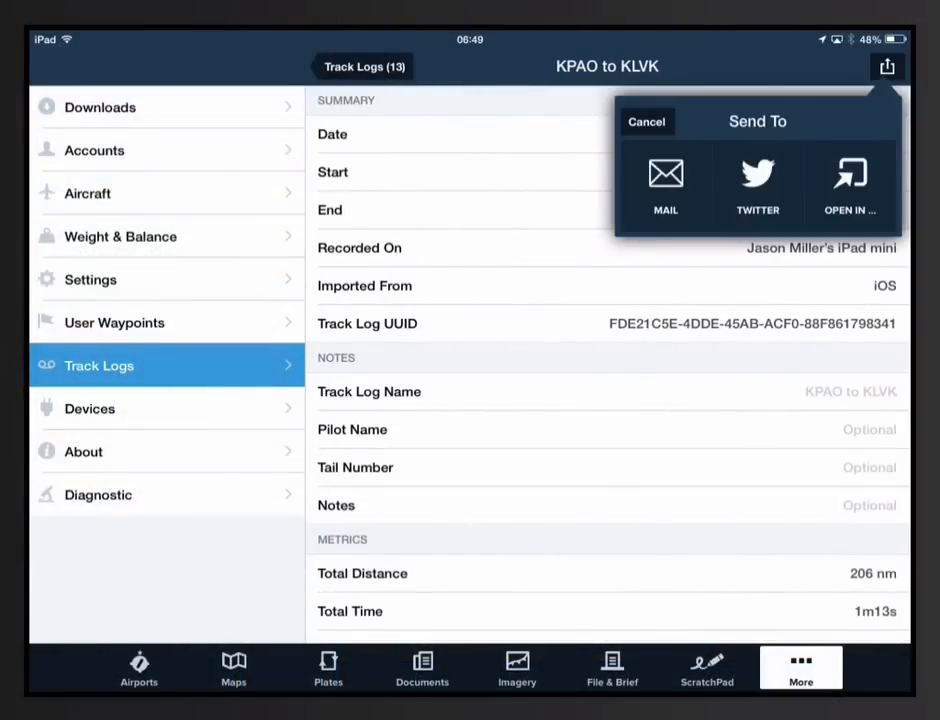
{"action": "left_click", "coordinate": [664, 184]}
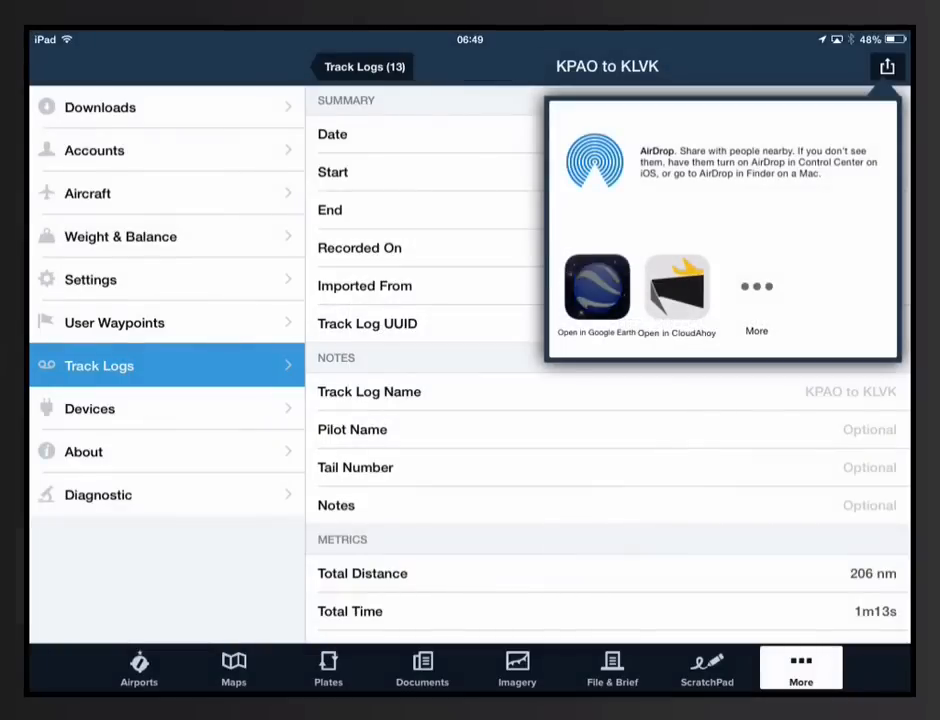
{"action": "left_click", "coordinate": [100, 408]}
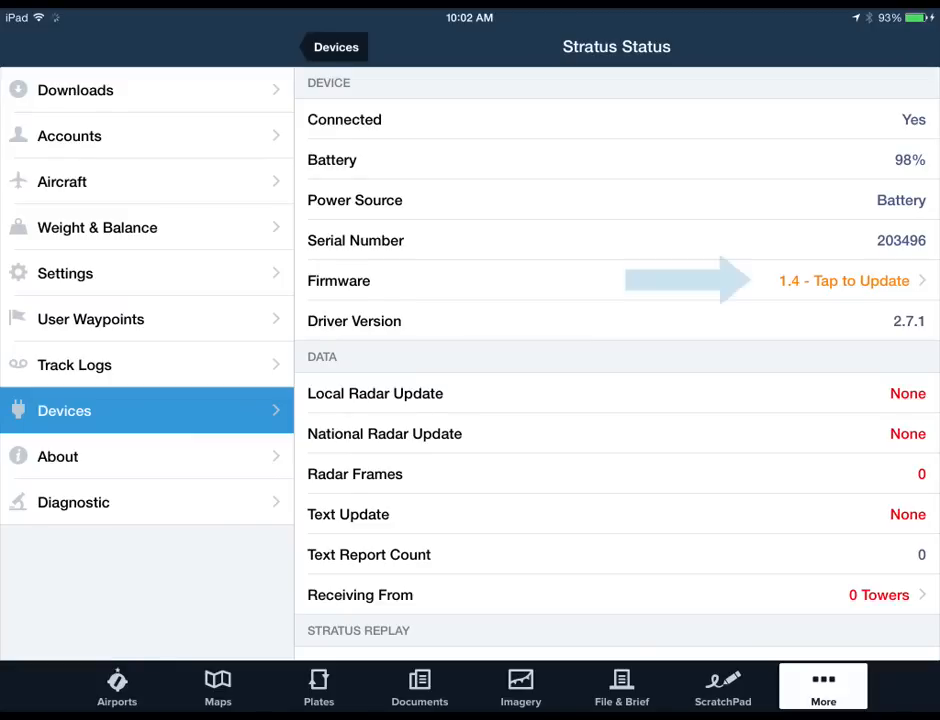
Update the connected Stratus receiver's firmware from version 1.4.
{"action": "left_click", "coordinate": [844, 280]}
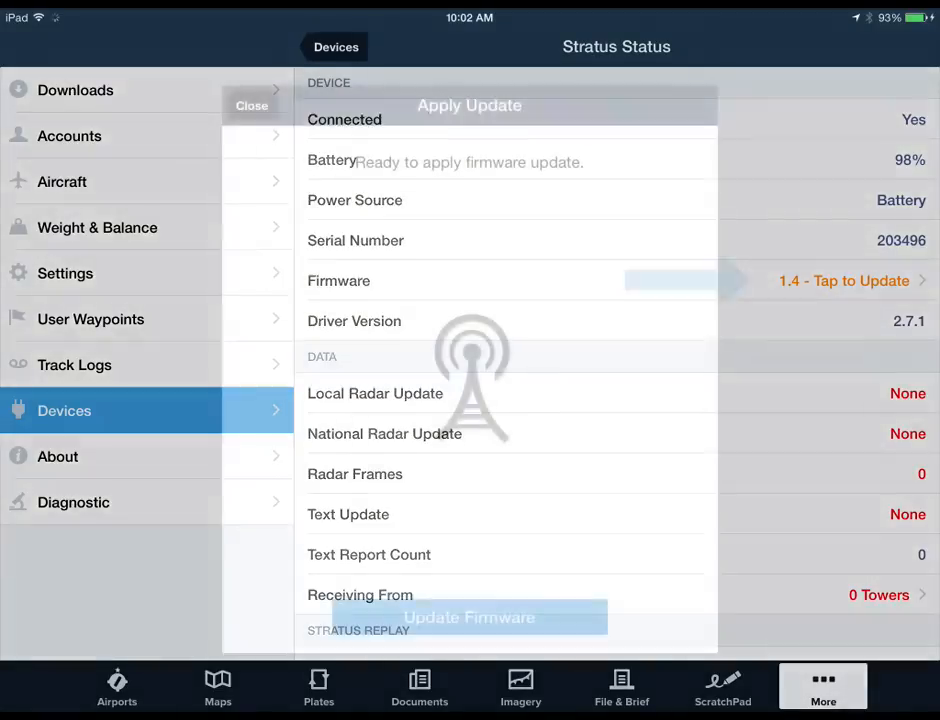
{"action": "left_click", "coordinate": [844, 280]}
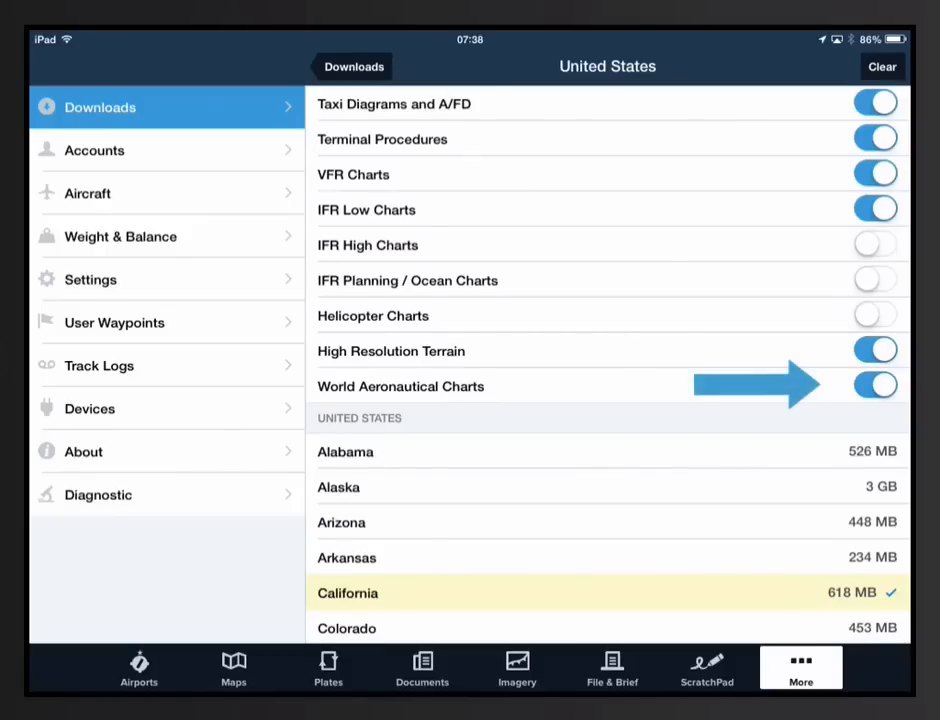
Switch to Maps and choose World Aeronautical from the base chart list.
{"action": "left_click", "coordinate": [232, 668]}
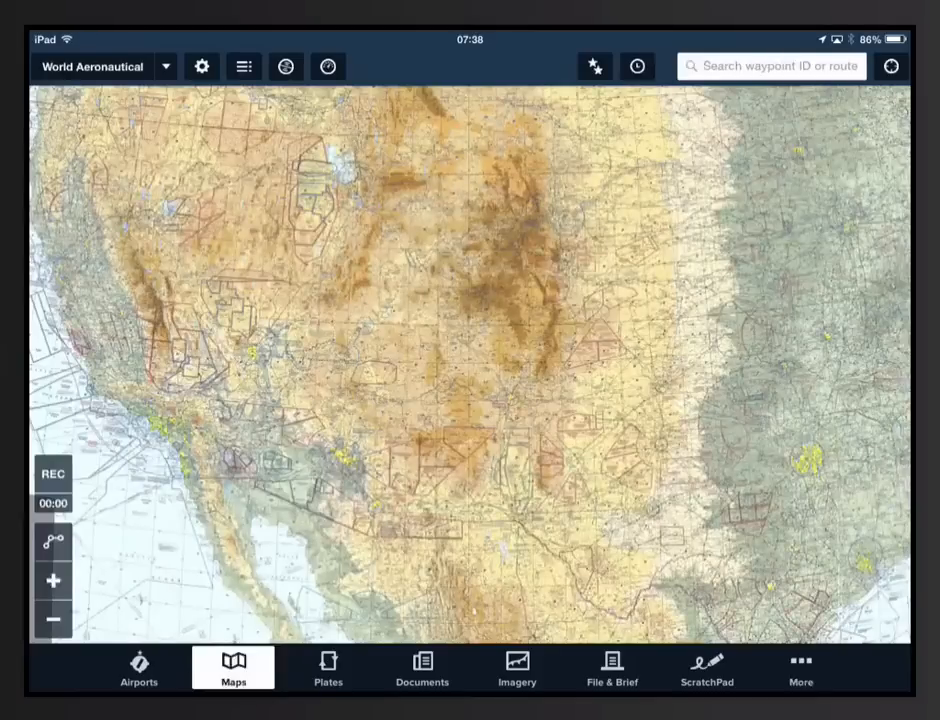
{"action": "left_click", "coordinate": [166, 66]}
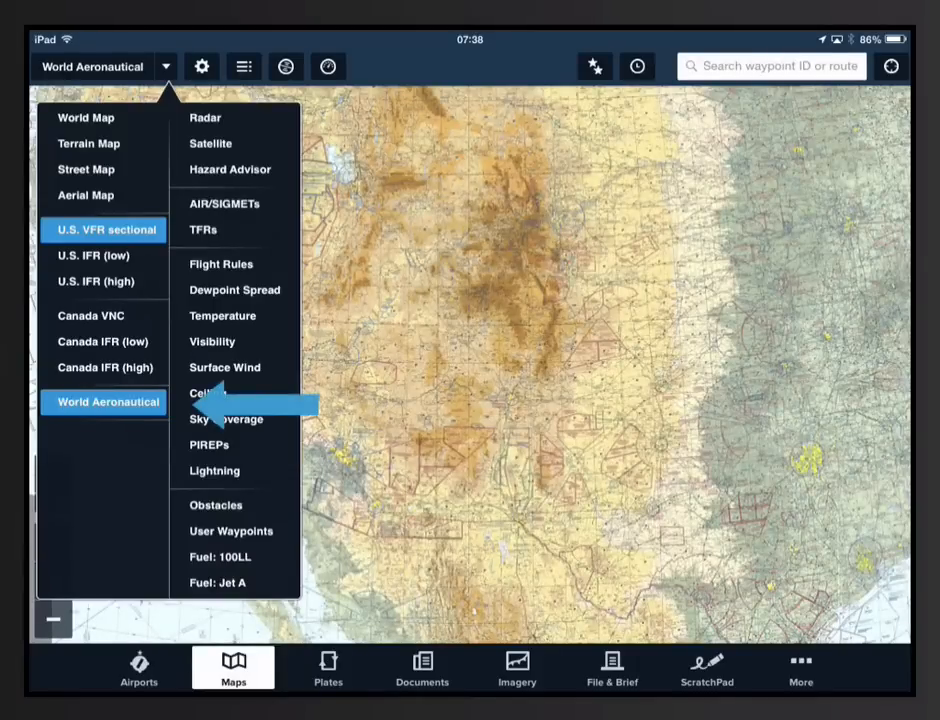